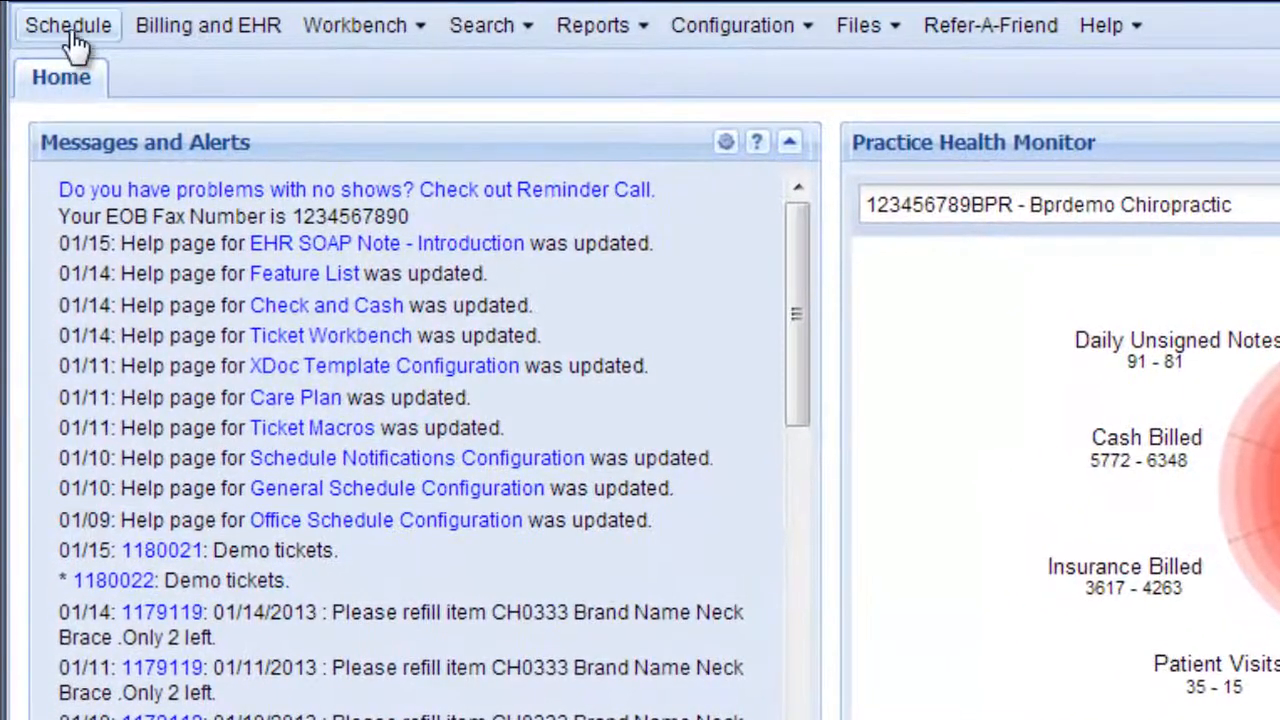
- Bring up the Schedule day view for 01/15/2013 with the Flintstone appointments
click(64, 24)
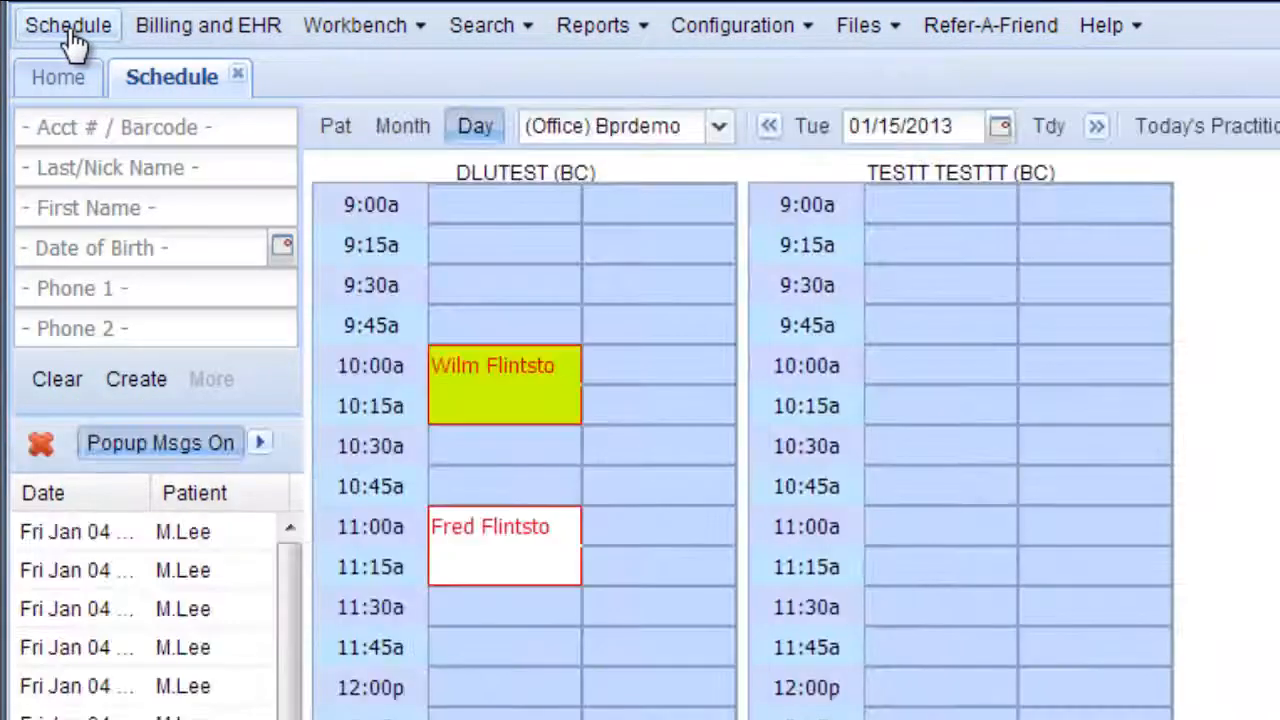
mouse_move(668, 424)
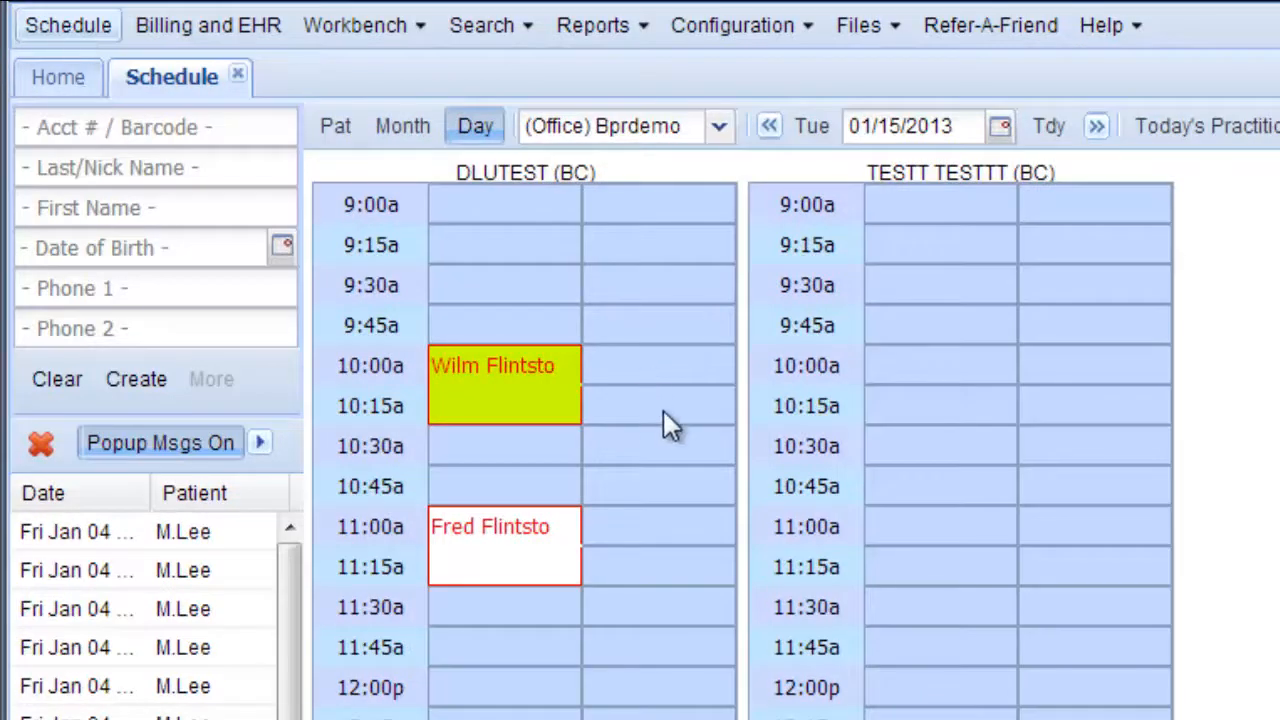
mouse_move(636, 562)
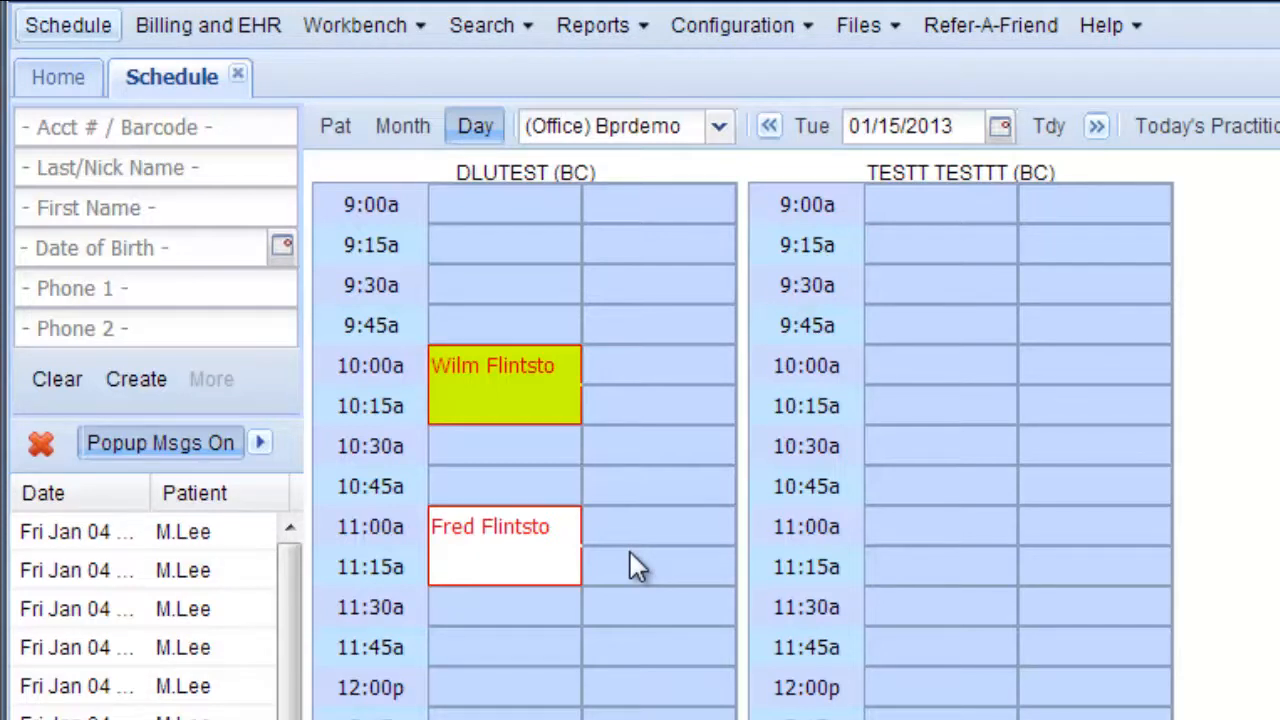
mouse_move(350, 100)
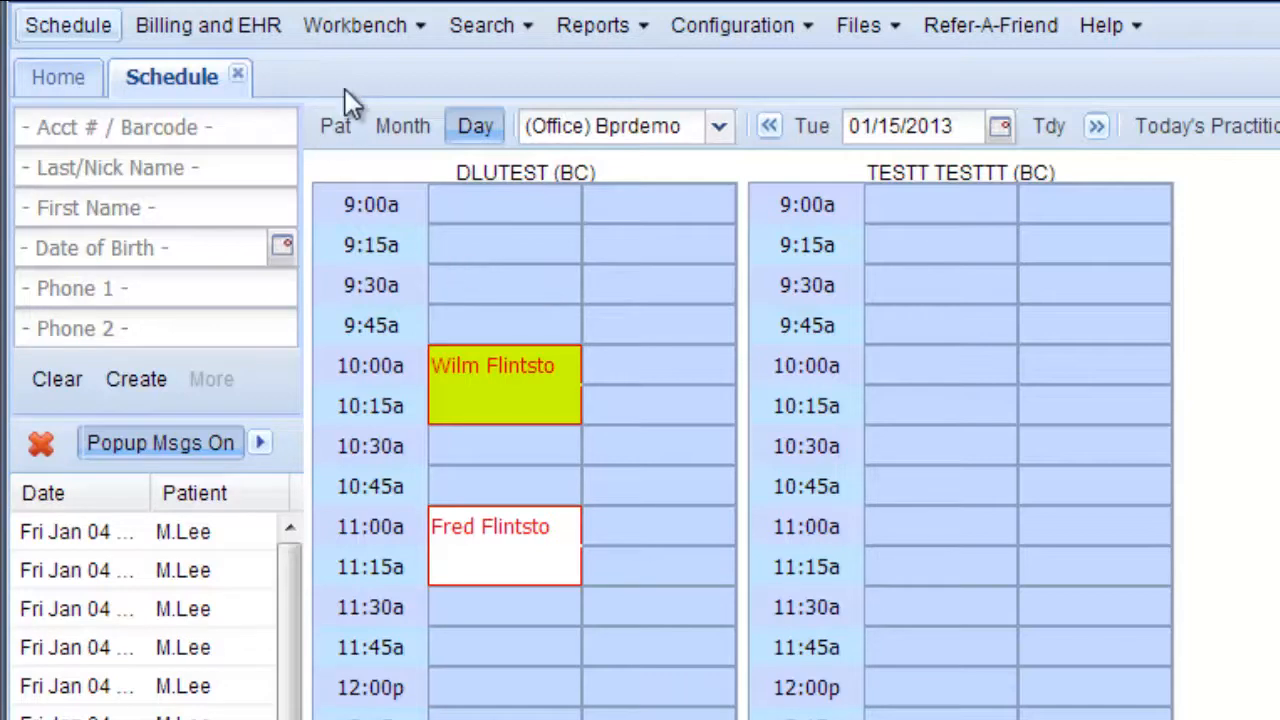
mouse_move(356, 50)
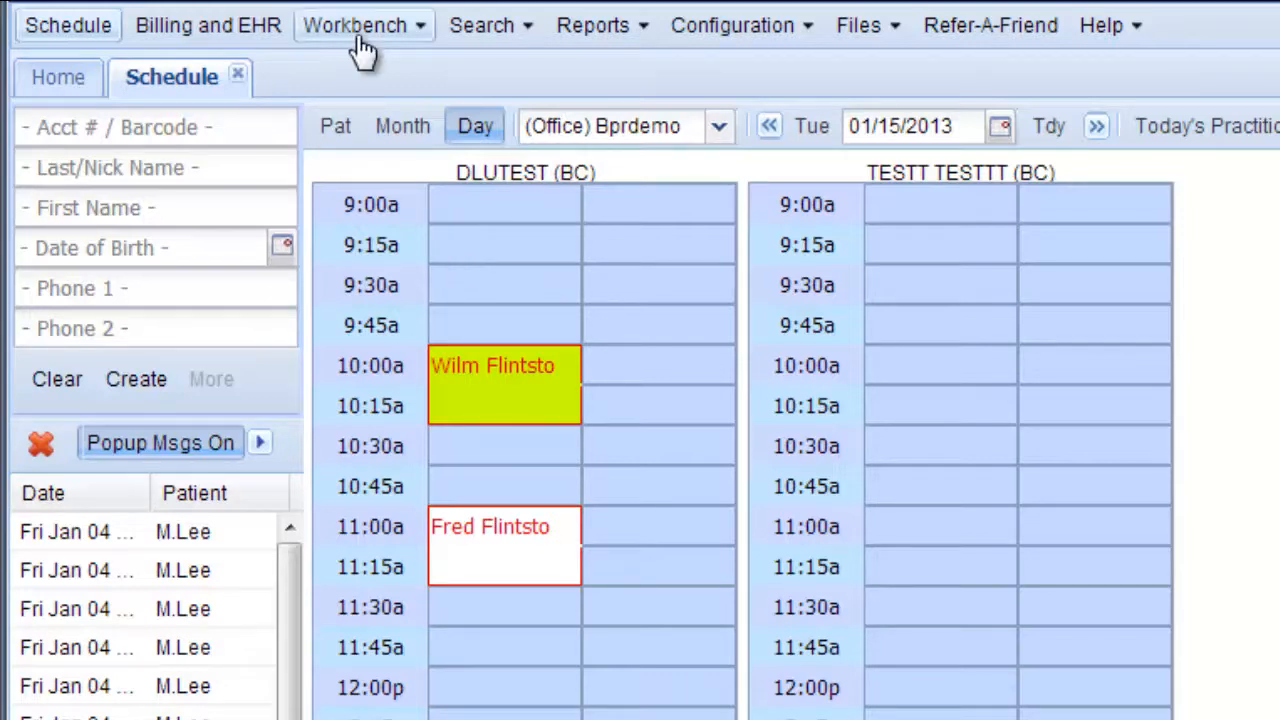
- Show the Workbench Tickets list and dismiss the overdue-tickets warning
click(352, 24)
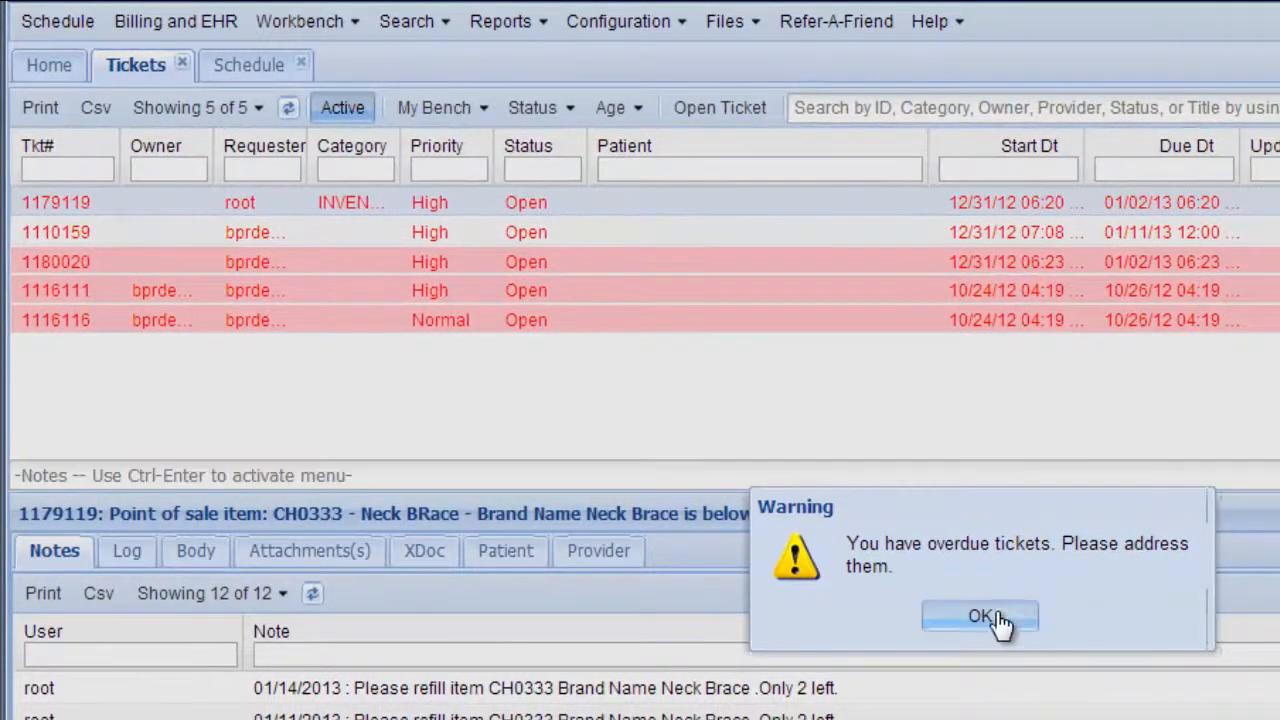
click(984, 616)
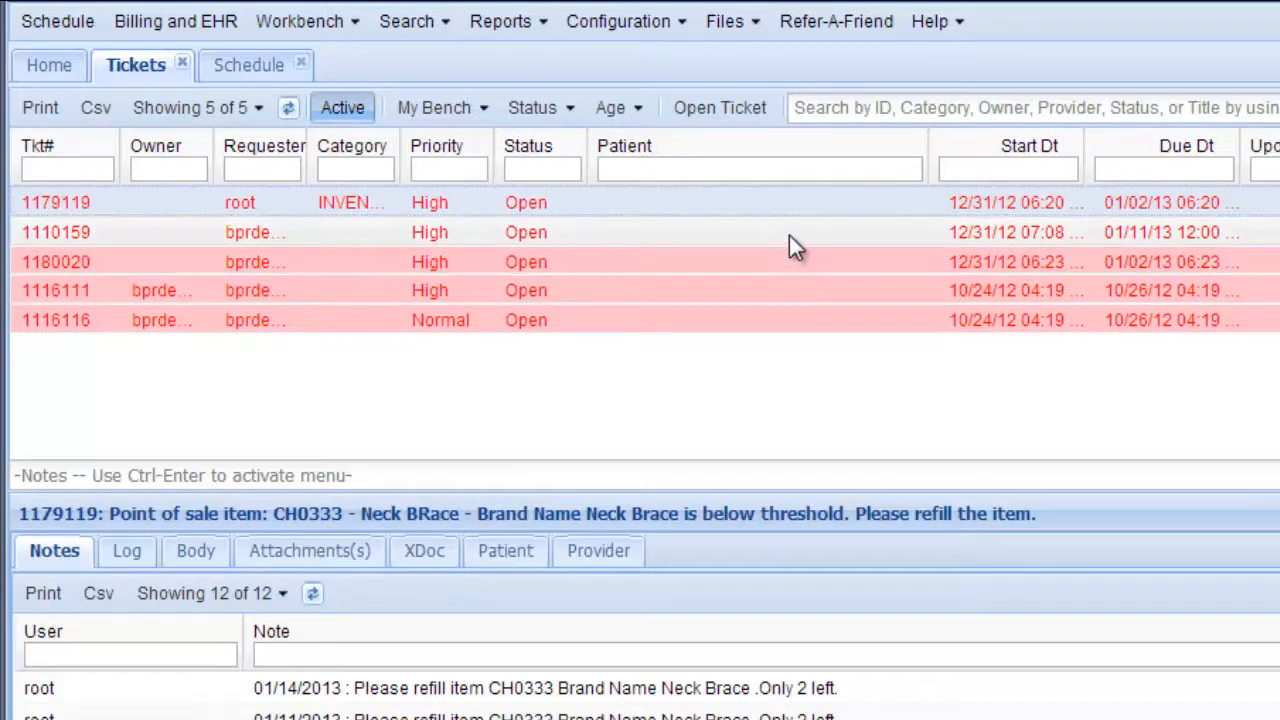
mouse_move(420, 64)
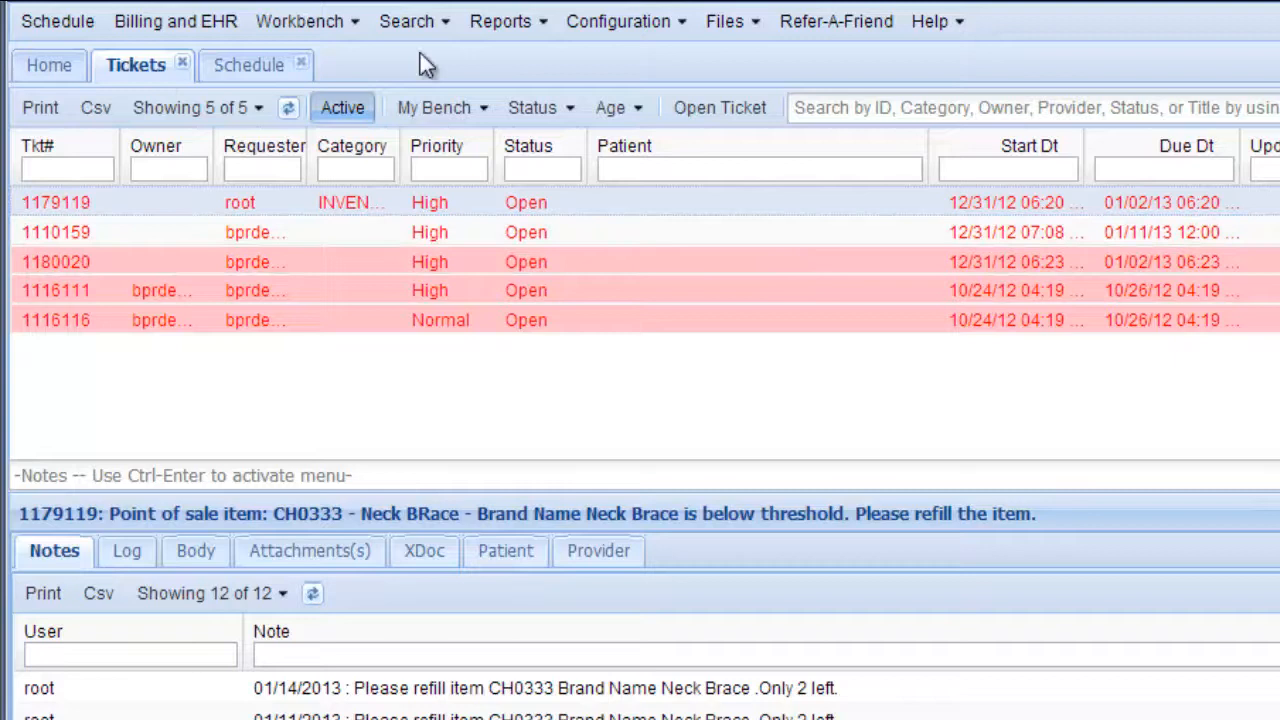
mouse_move(624, 20)
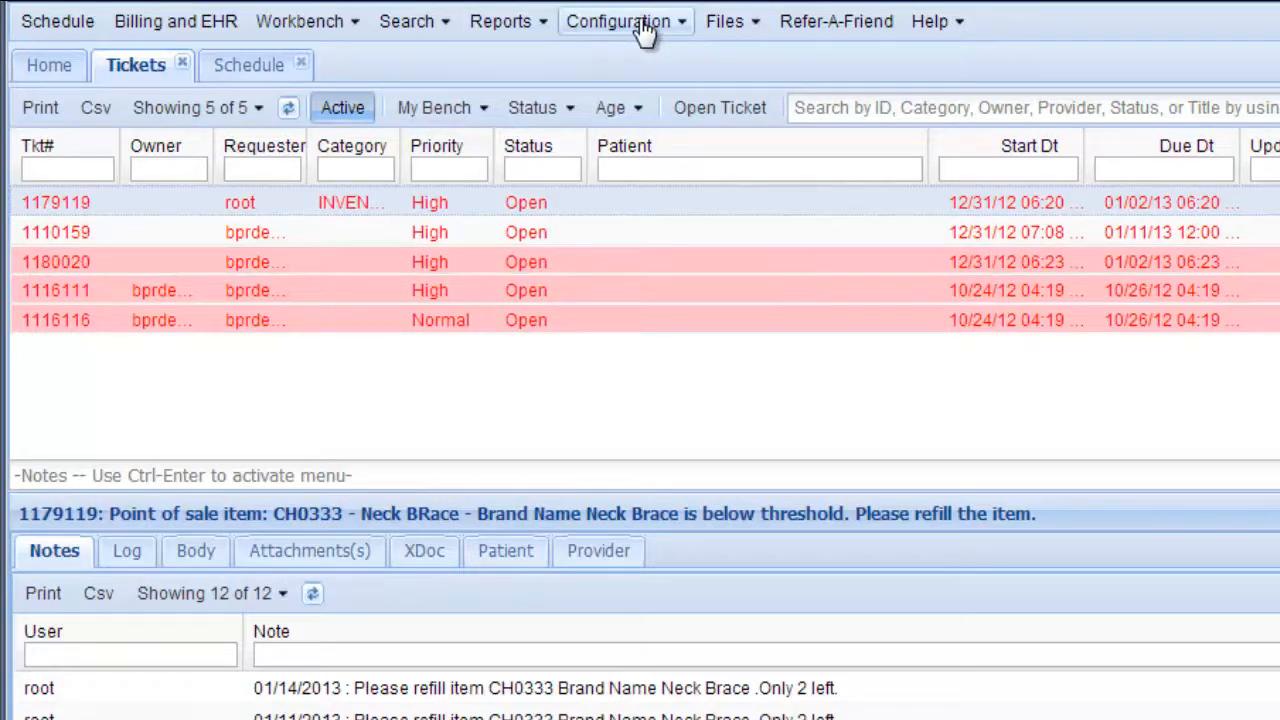
- Reach Configuration > System > Ticket Macros, listing New Patient and Test
click(618, 20)
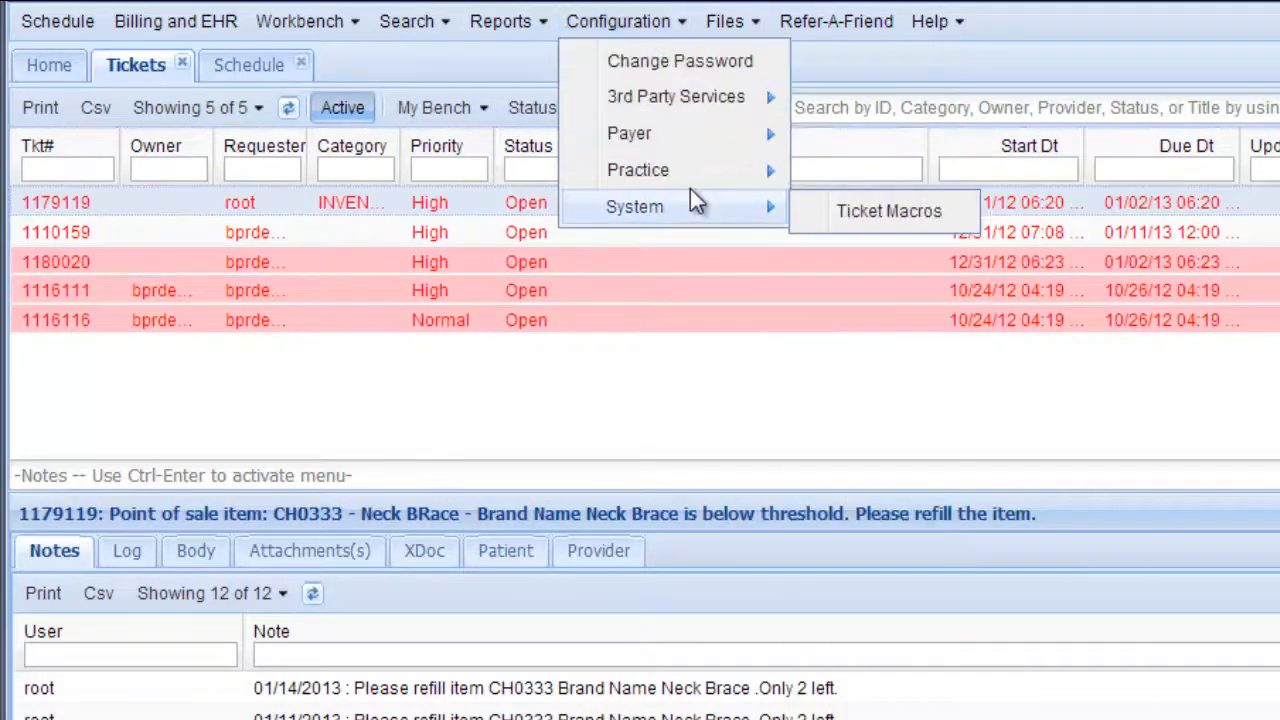
click(884, 212)
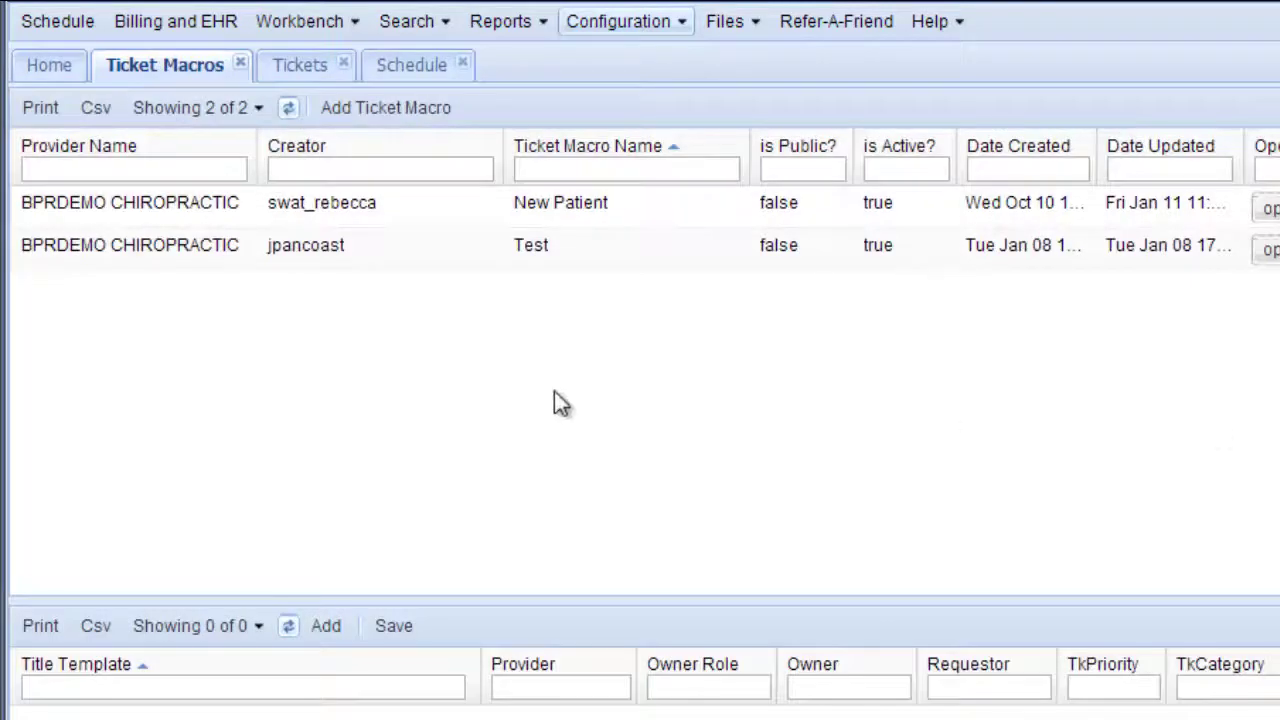
mouse_move(228, 320)
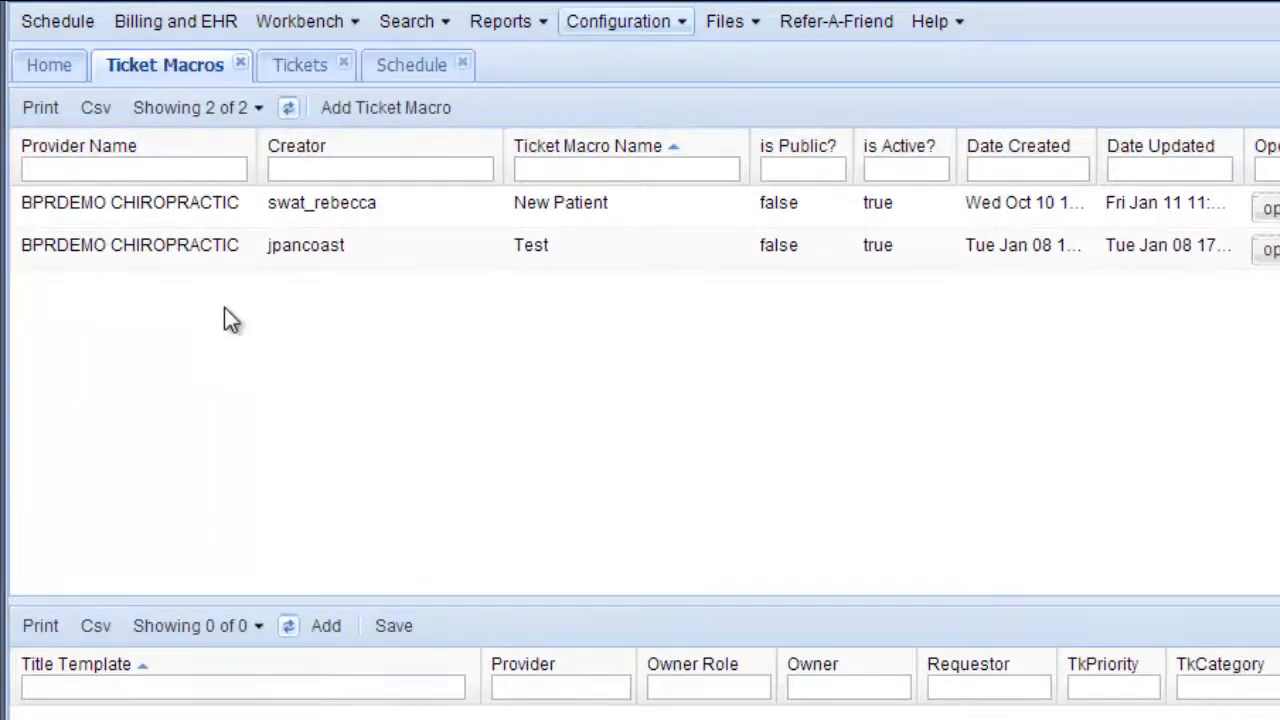
mouse_move(182, 352)
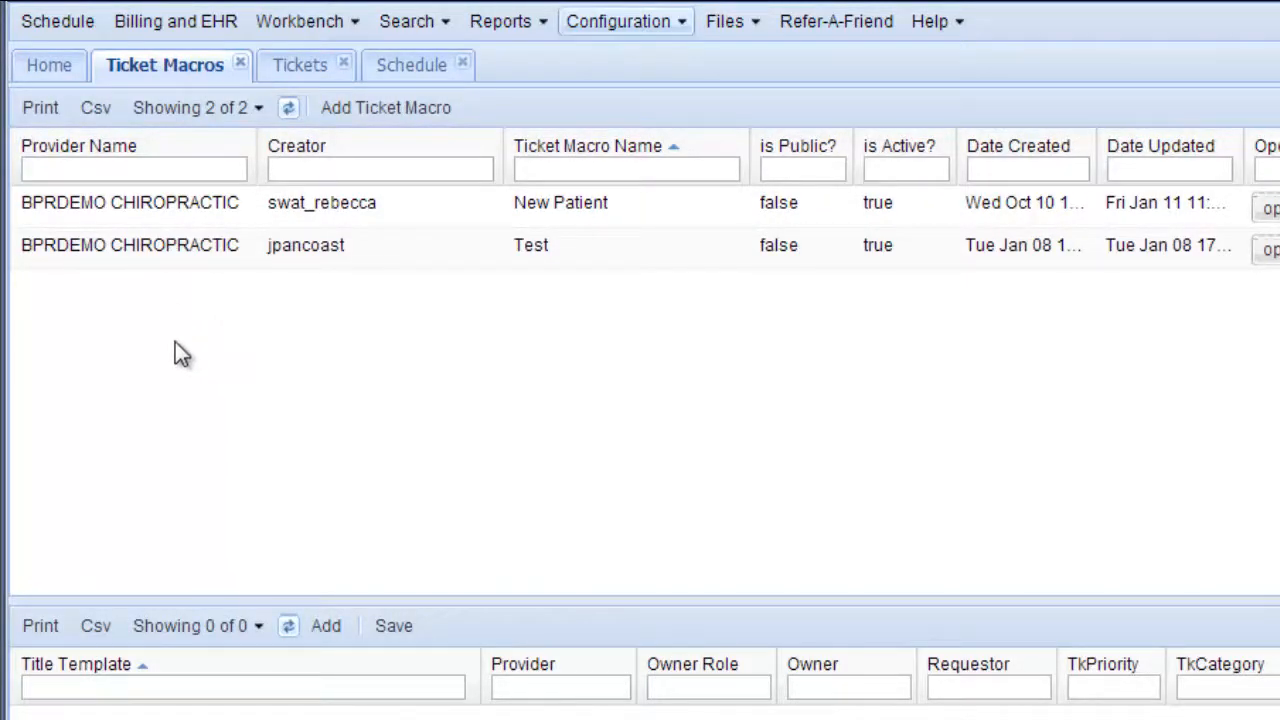
mouse_move(184, 332)
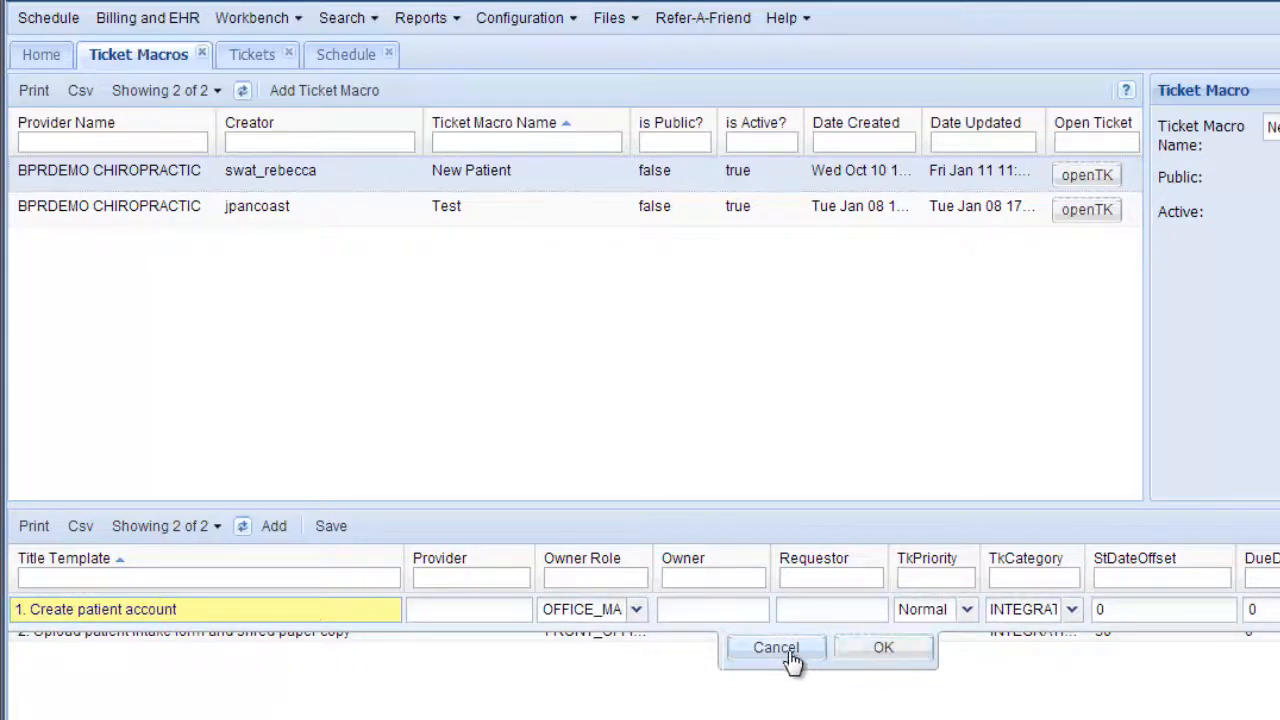
- Cancel the row editor on the New Patient macro's ticket grid without saving changes
click(778, 648)
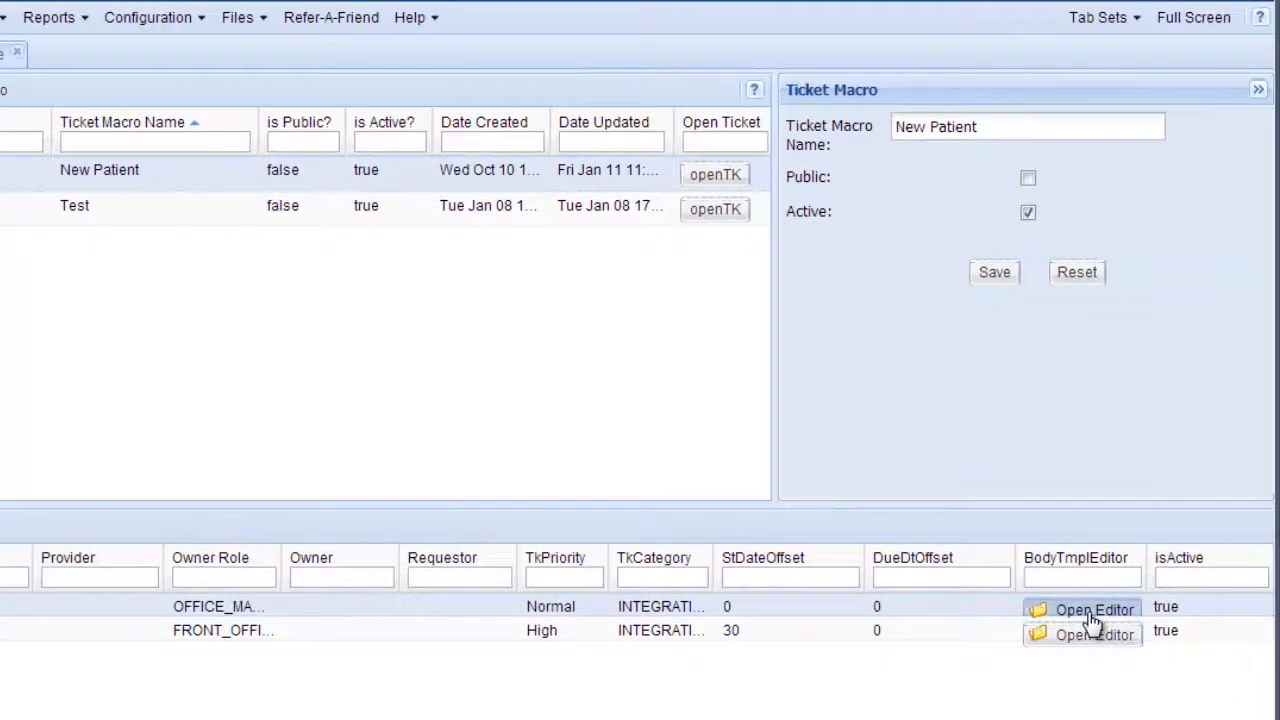
click(1094, 608)
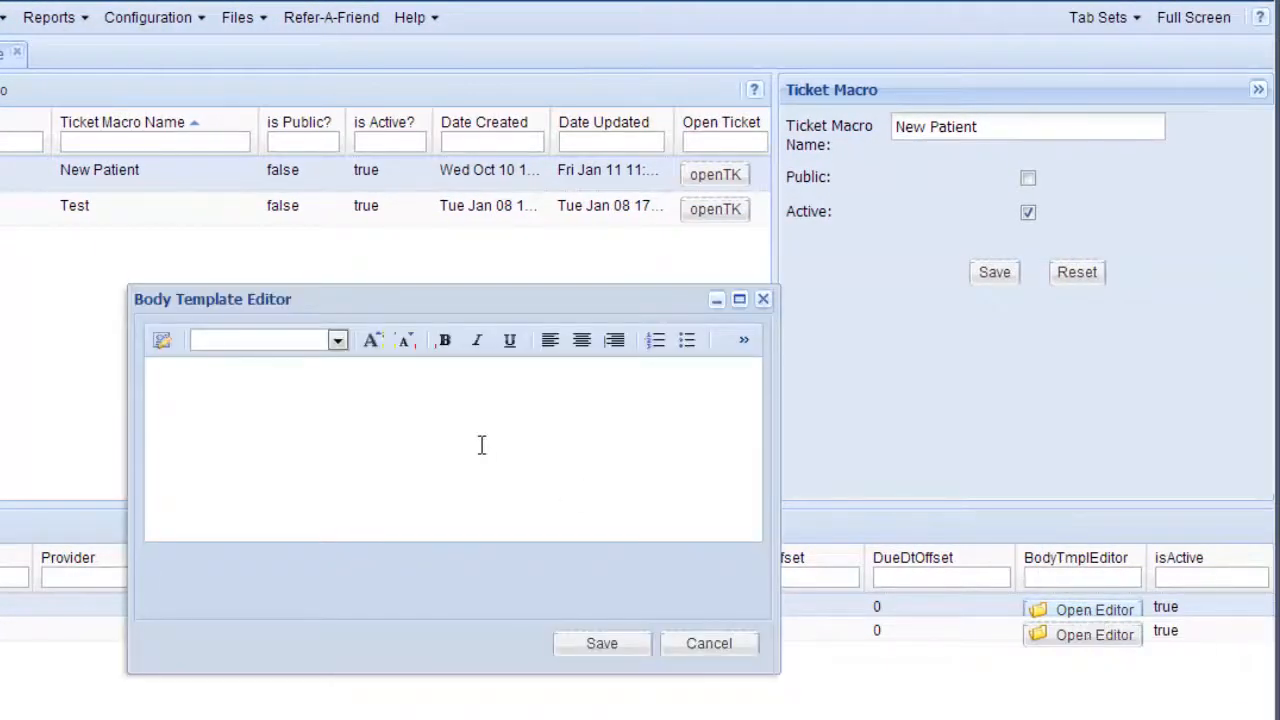
mouse_move(408, 452)
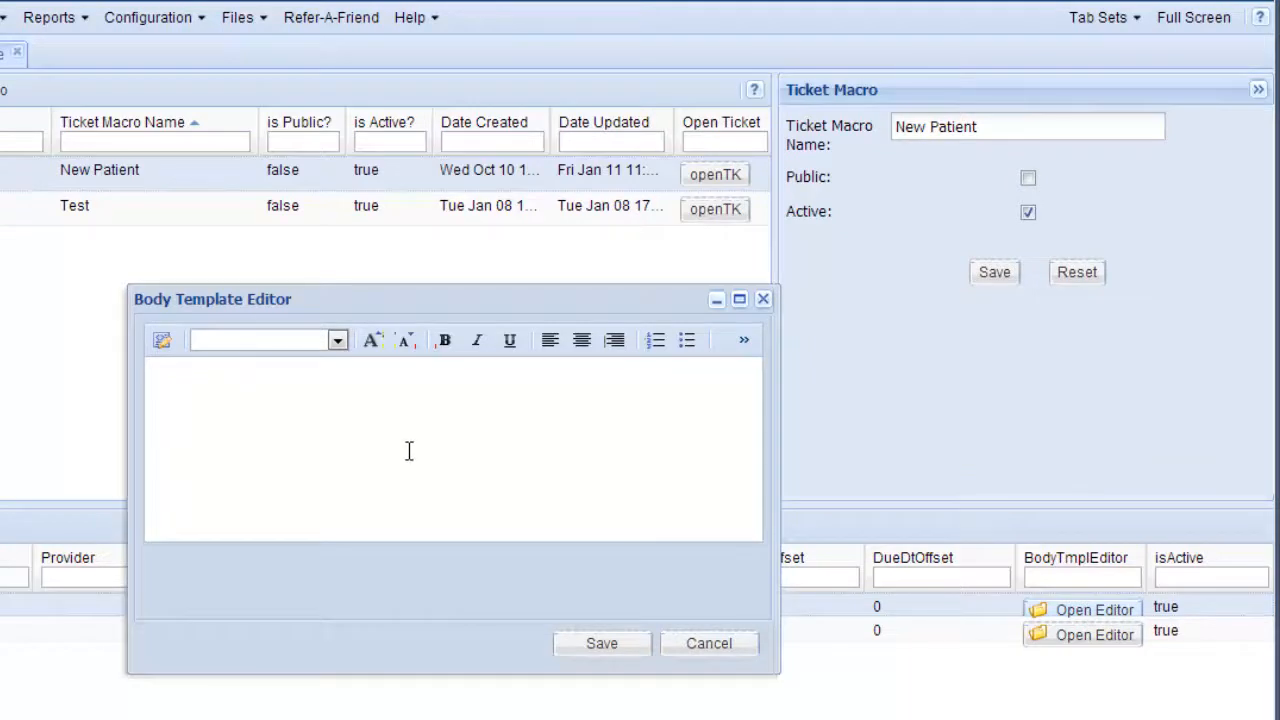
mouse_move(442, 452)
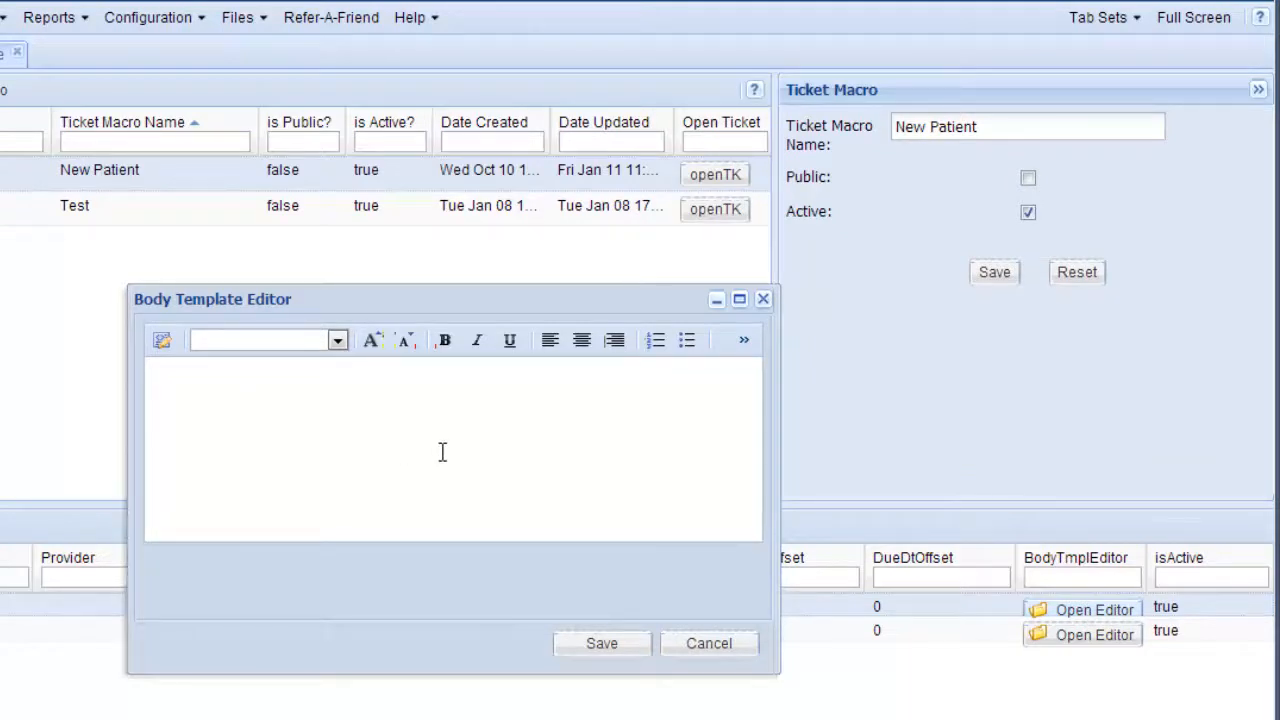
mouse_move(708, 644)
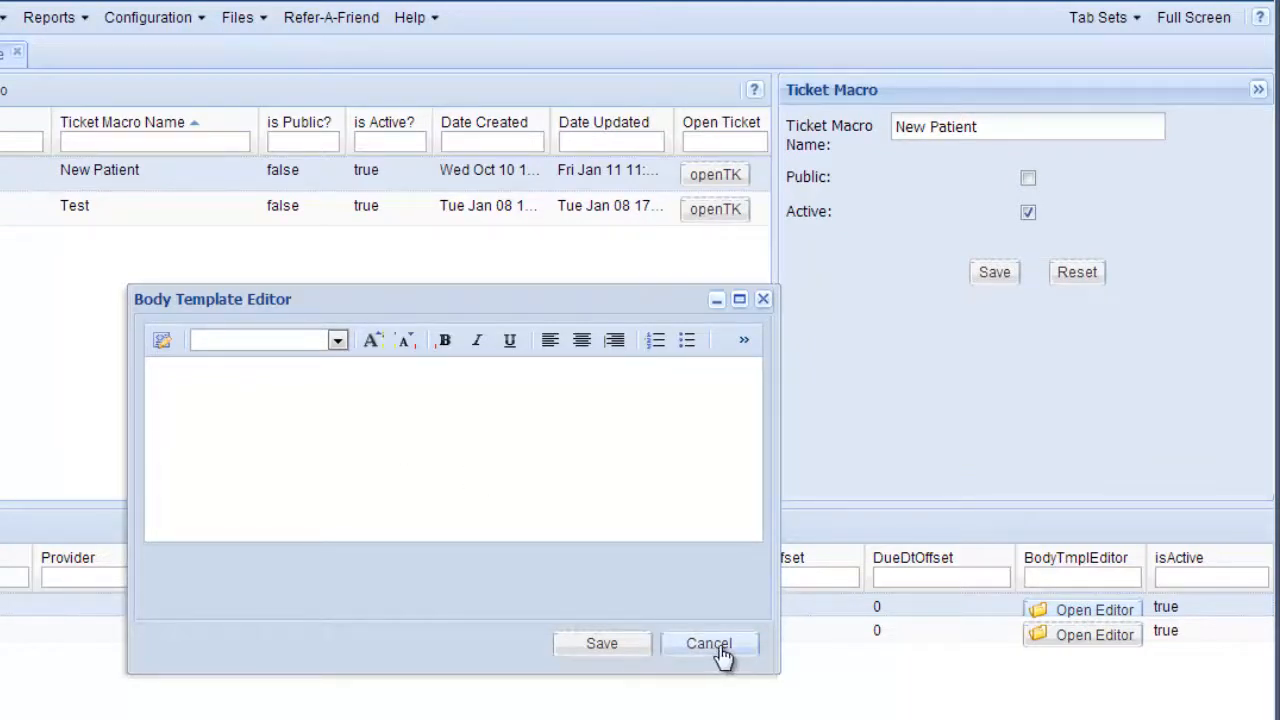
click(710, 644)
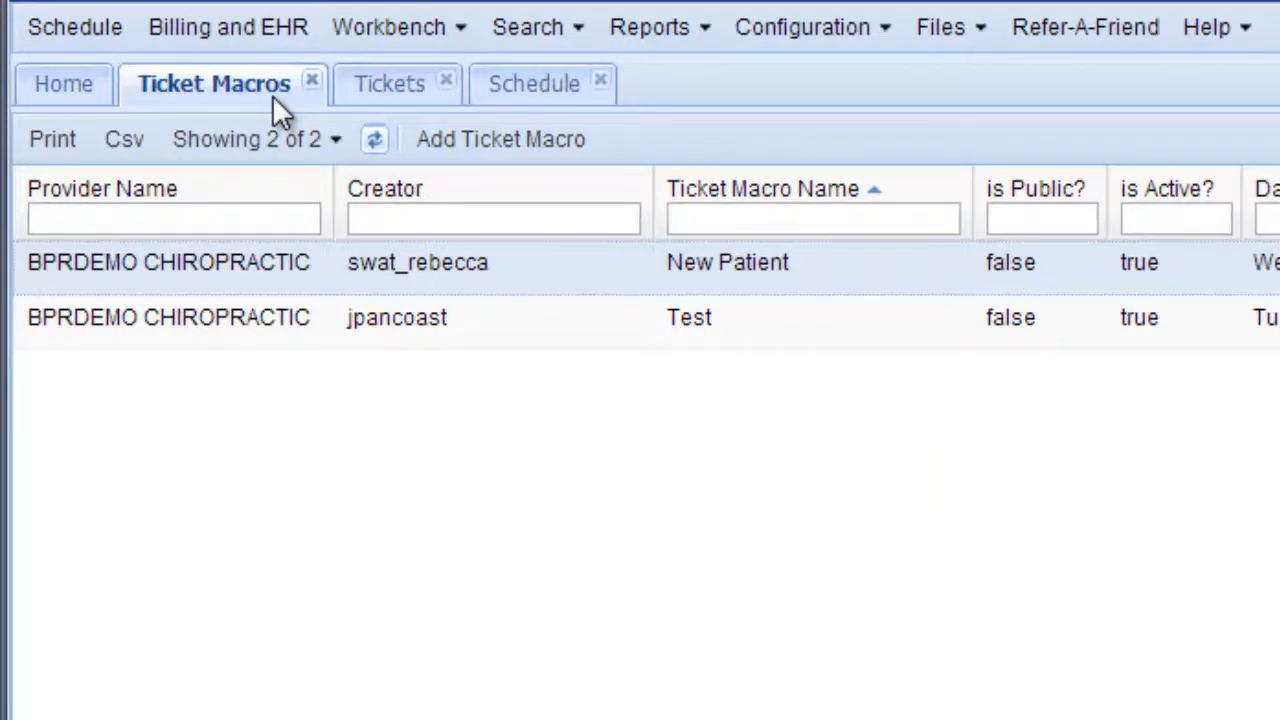
- Return to the Tickets tab with its five open tickets
click(388, 84)
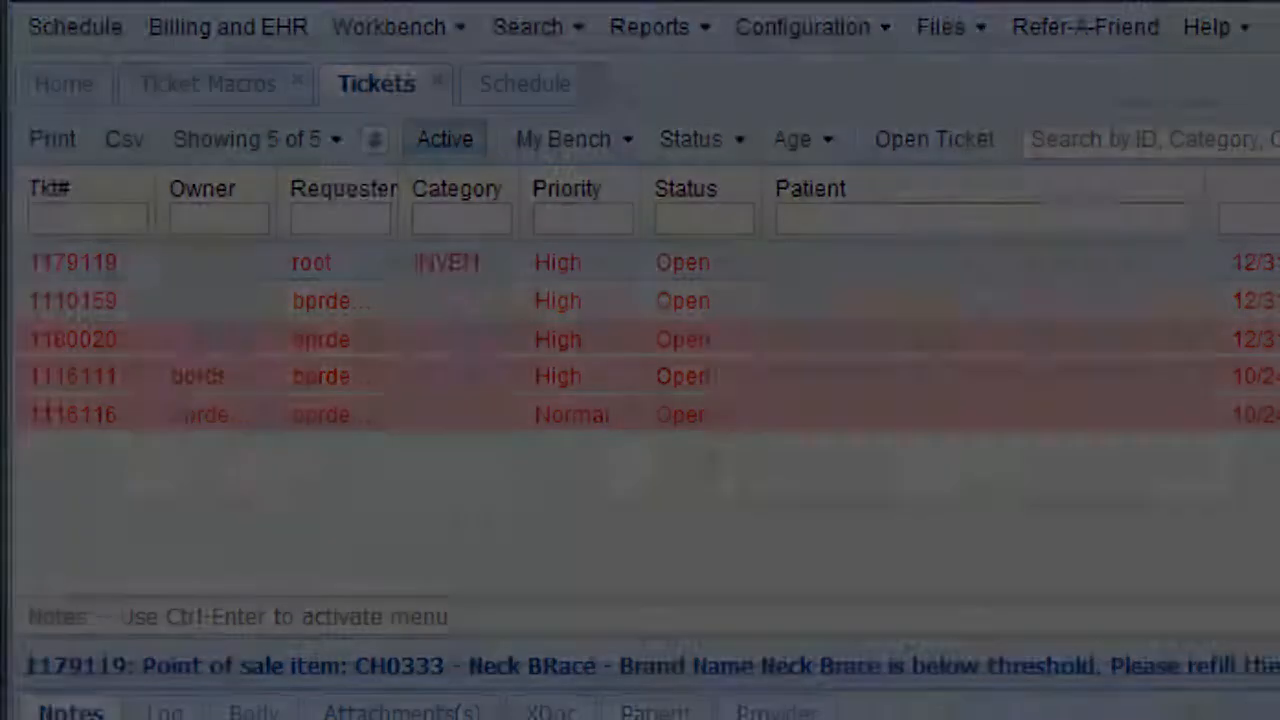